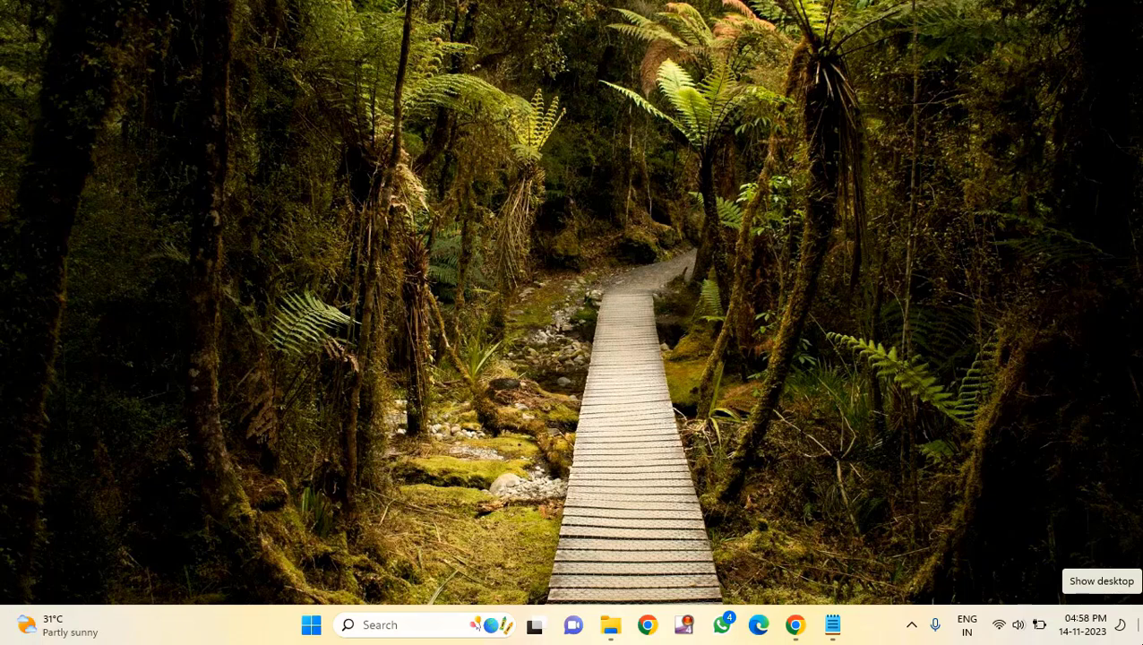
pyautogui.moveTo(991, 415)
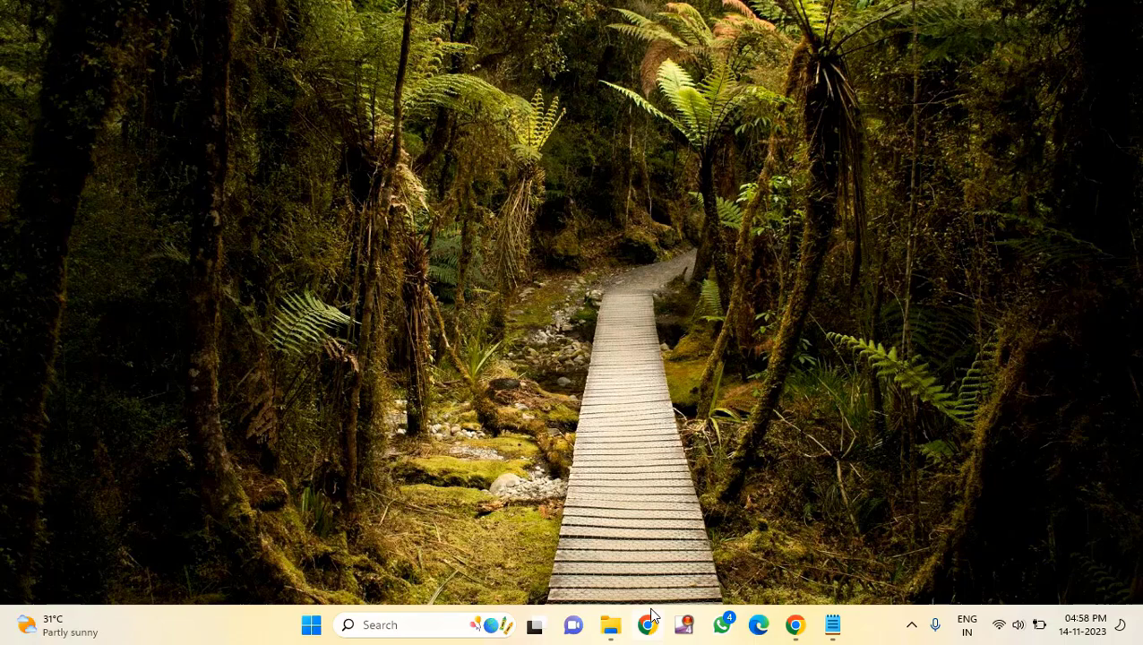
# Launch Google Chrome from the taskbar icon
pyautogui.click(647, 625)
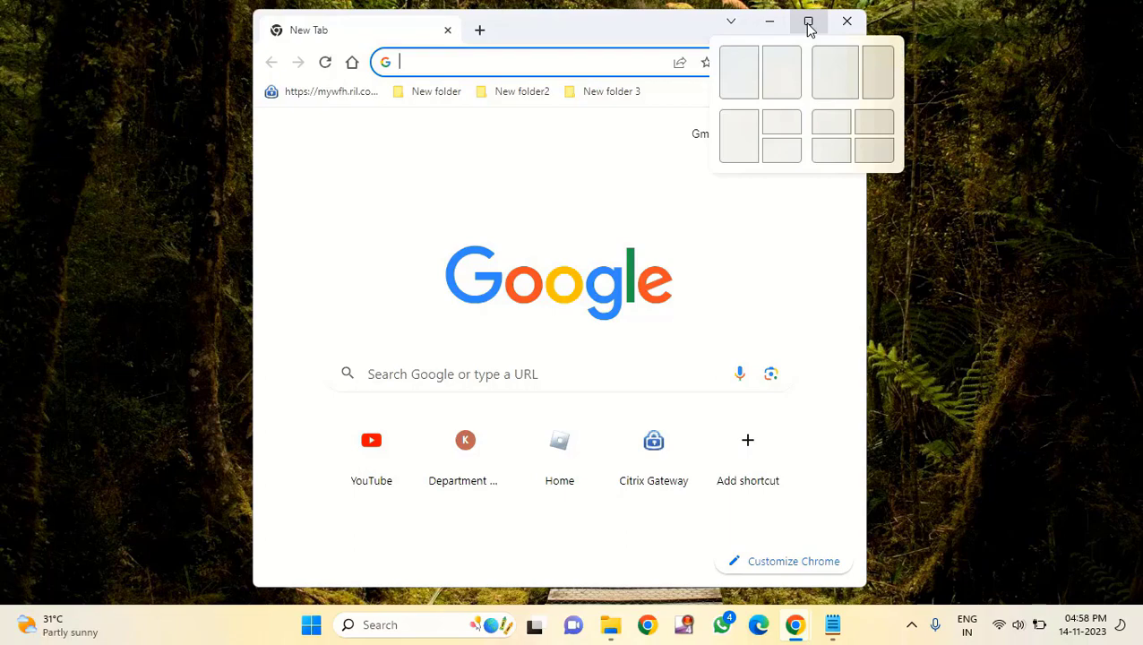
# Maximize Chrome and paste the Google Drive link from the notes to load the RobloxUWP file page
pyautogui.click(807, 20)
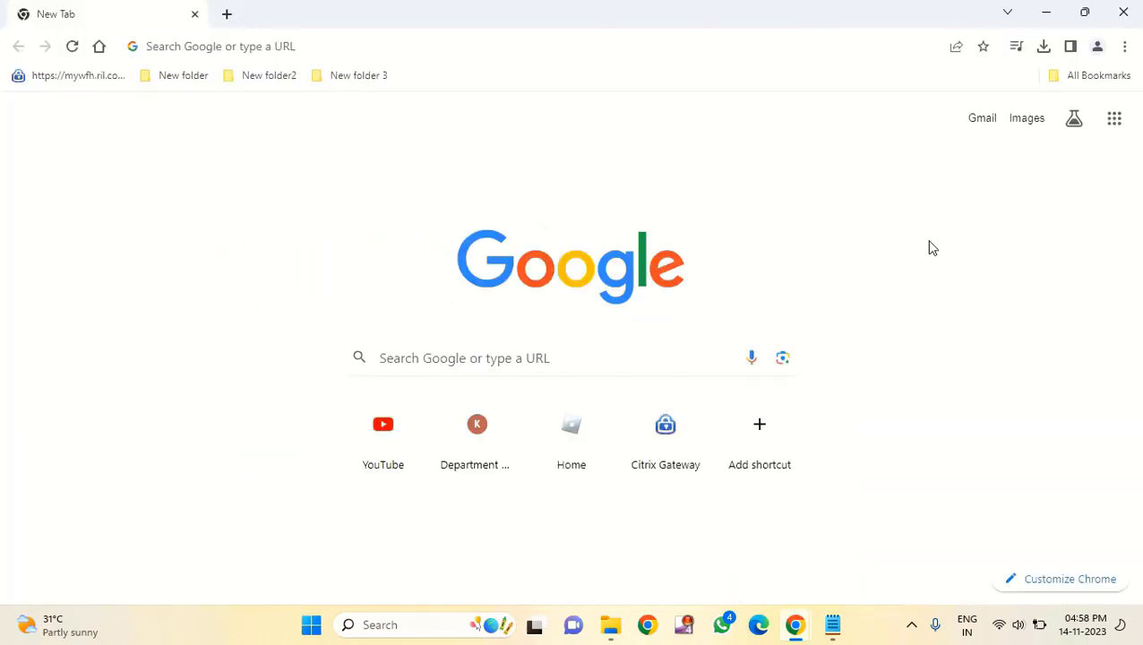
pyautogui.moveTo(803, 343)
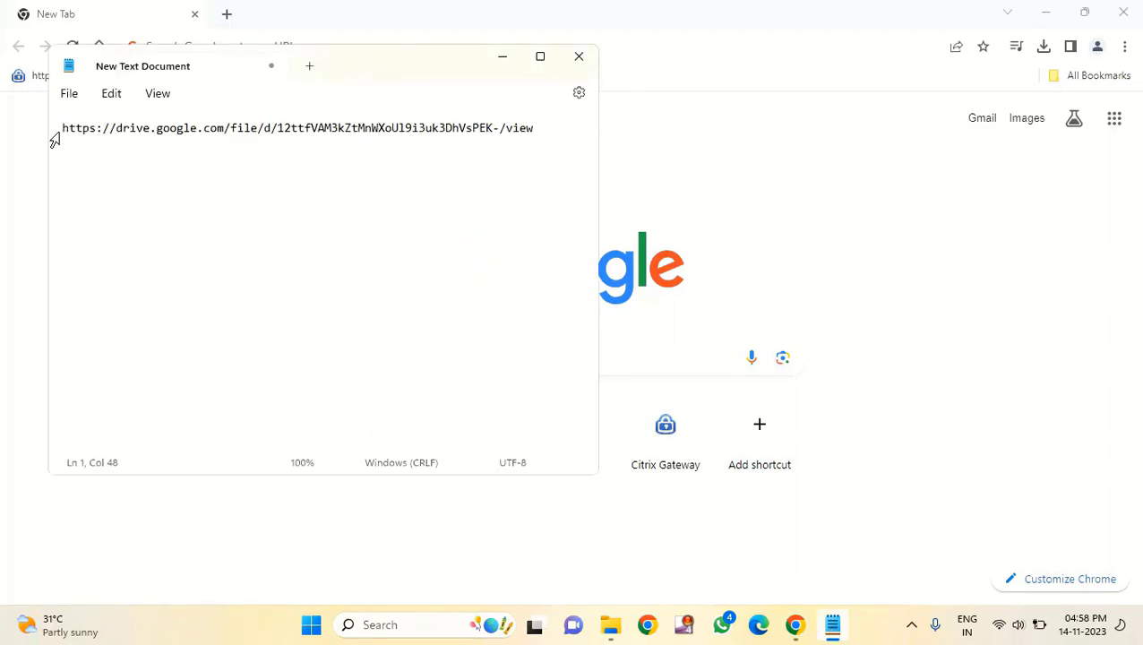
pyautogui.moveTo(61, 127); pyautogui.dragTo(533, 127)
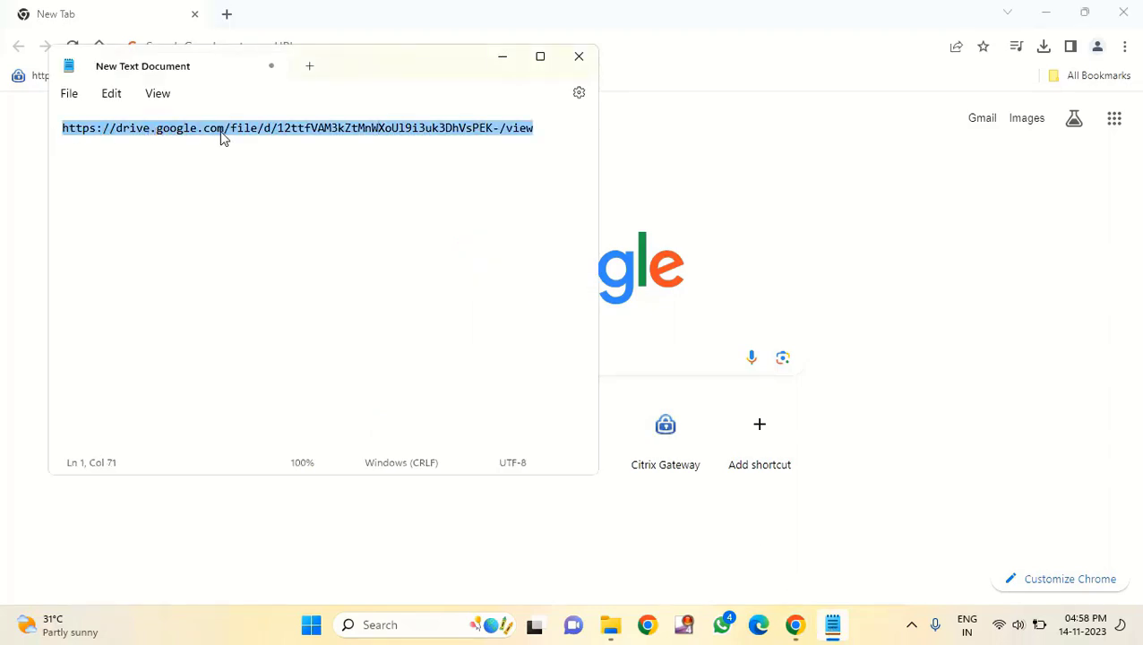
pyautogui.moveTo(708, 245)
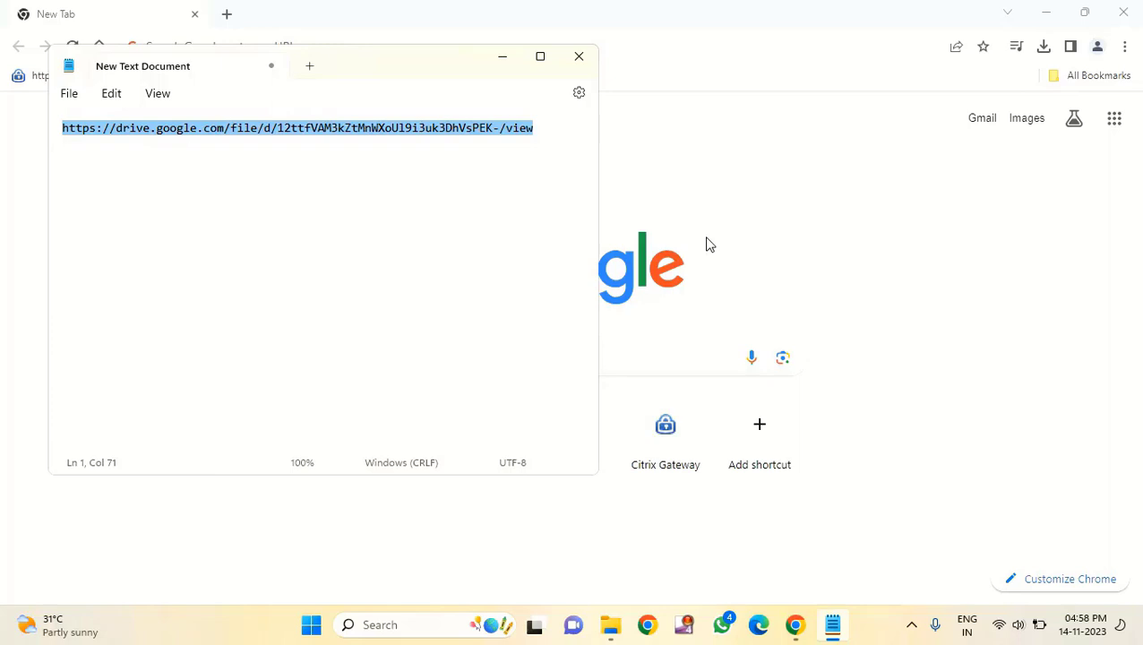
pyautogui.rightClick(358, 46)
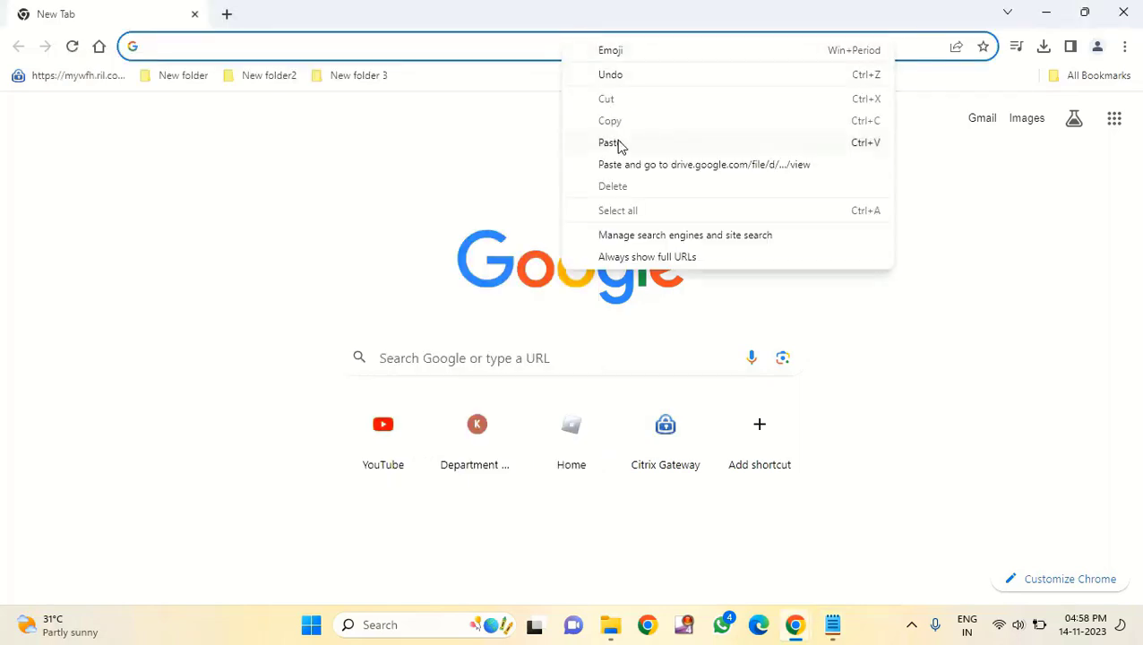
pyautogui.click(609, 142)
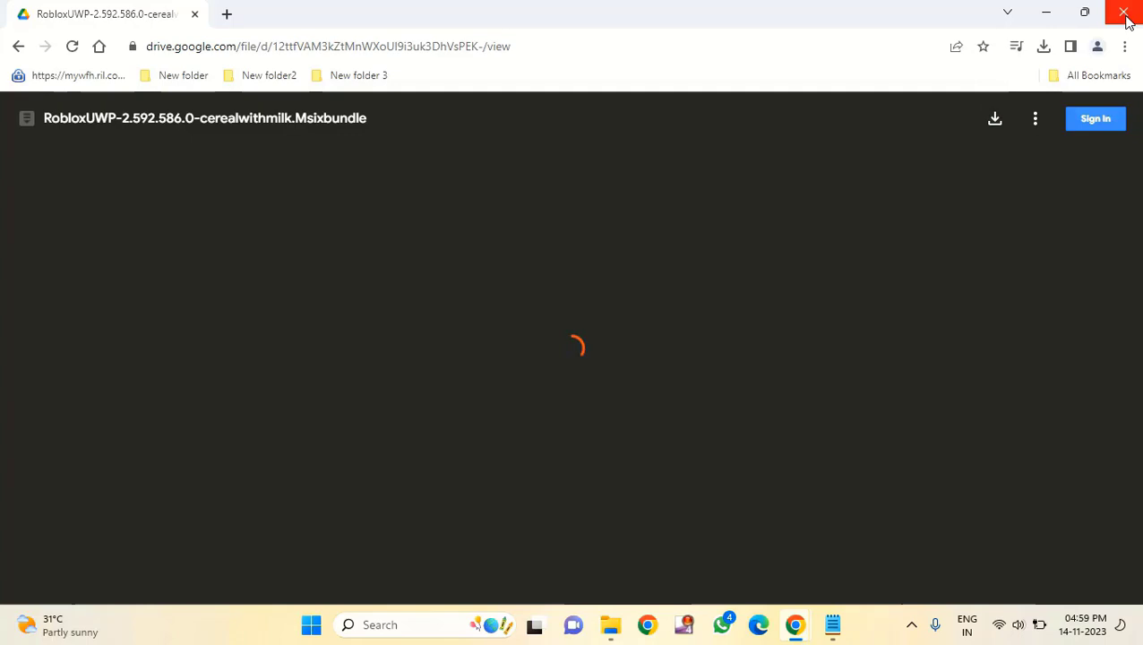
# Close Chrome and open RobloxUWP-2.592.586.0-cerealwithmilk.Msixbundle from Downloads
pyautogui.click(1126, 12)
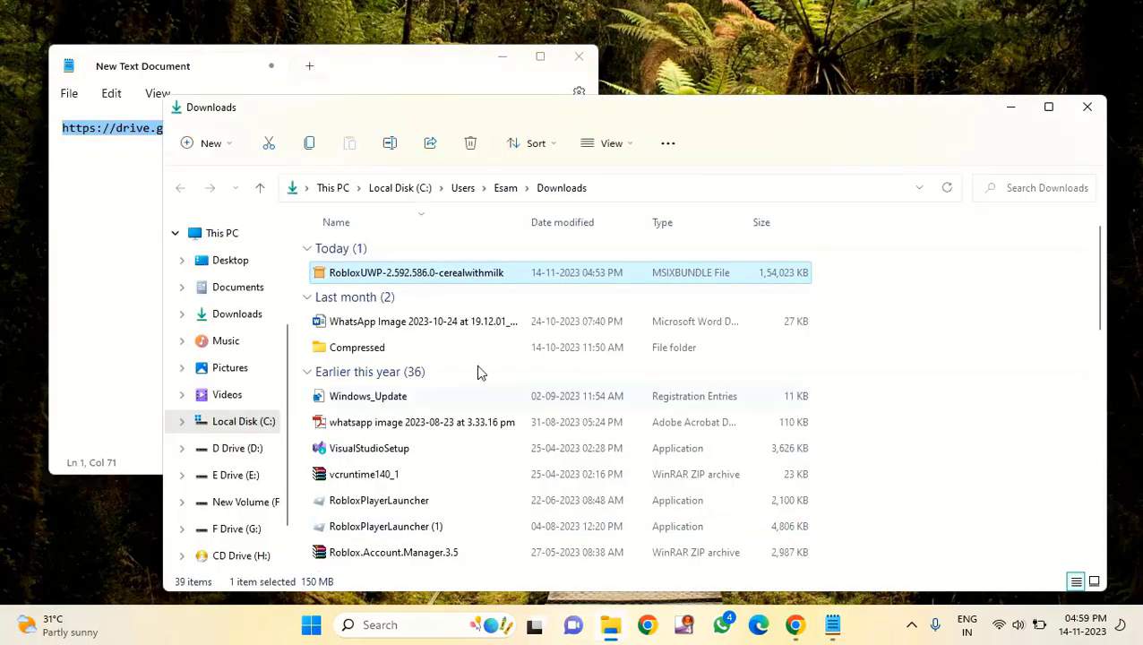
pyautogui.moveTo(388, 282)
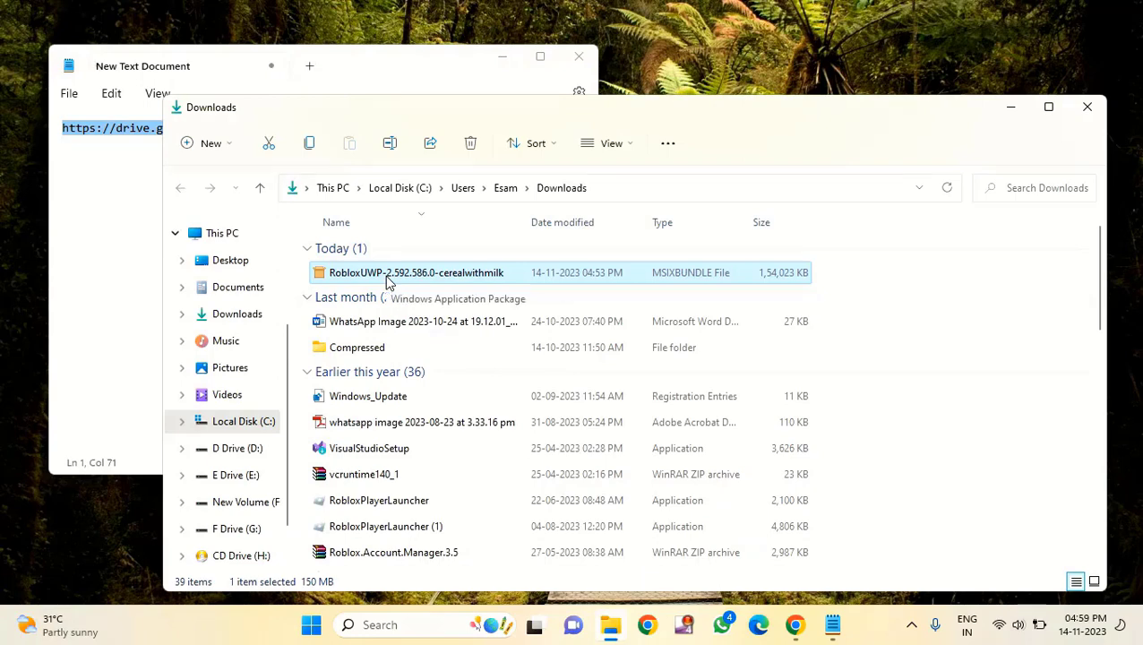
pyautogui.doubleClick(416, 273)
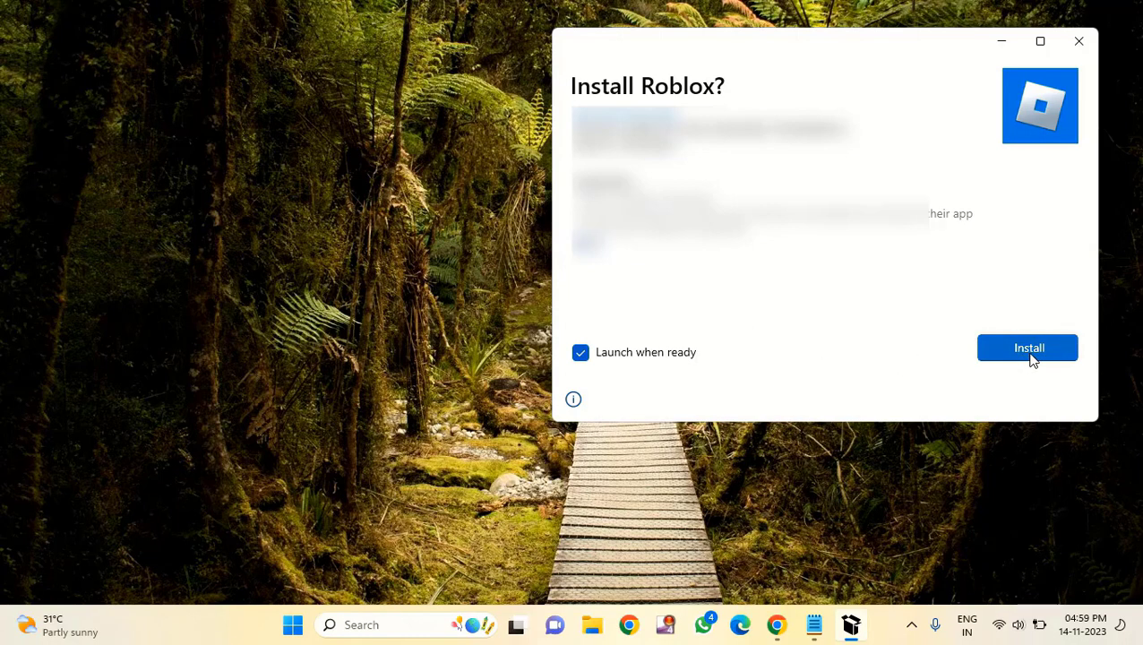
# Install Roblox in App Installer with Launch when ready enabled
pyautogui.click(1028, 348)
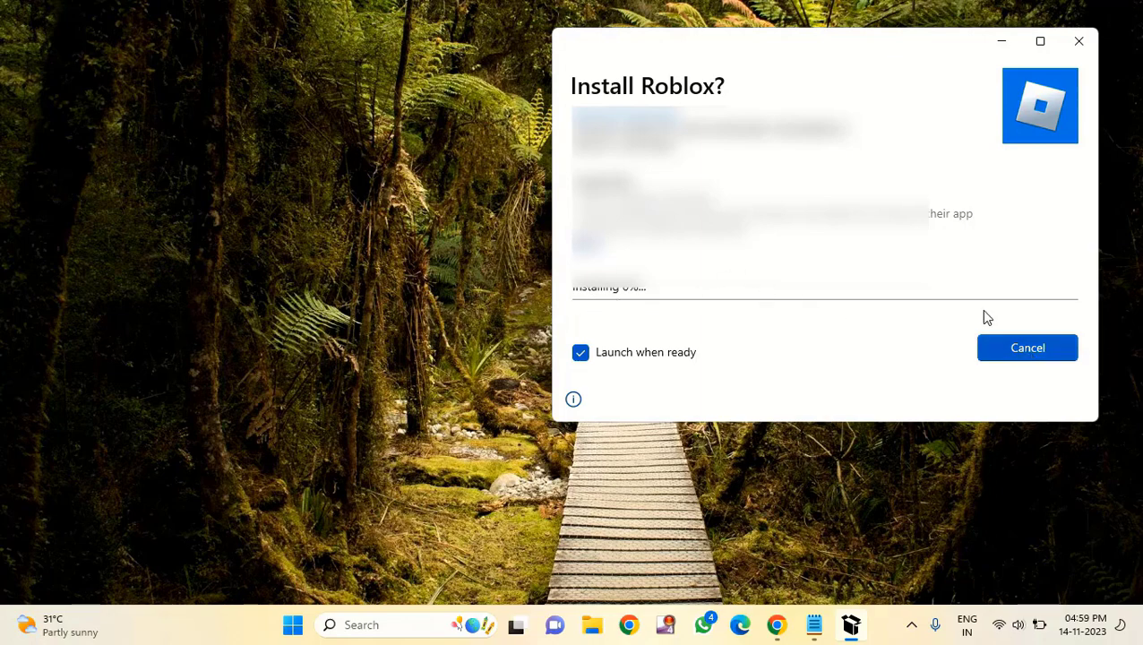
pyautogui.moveTo(1078, 301)
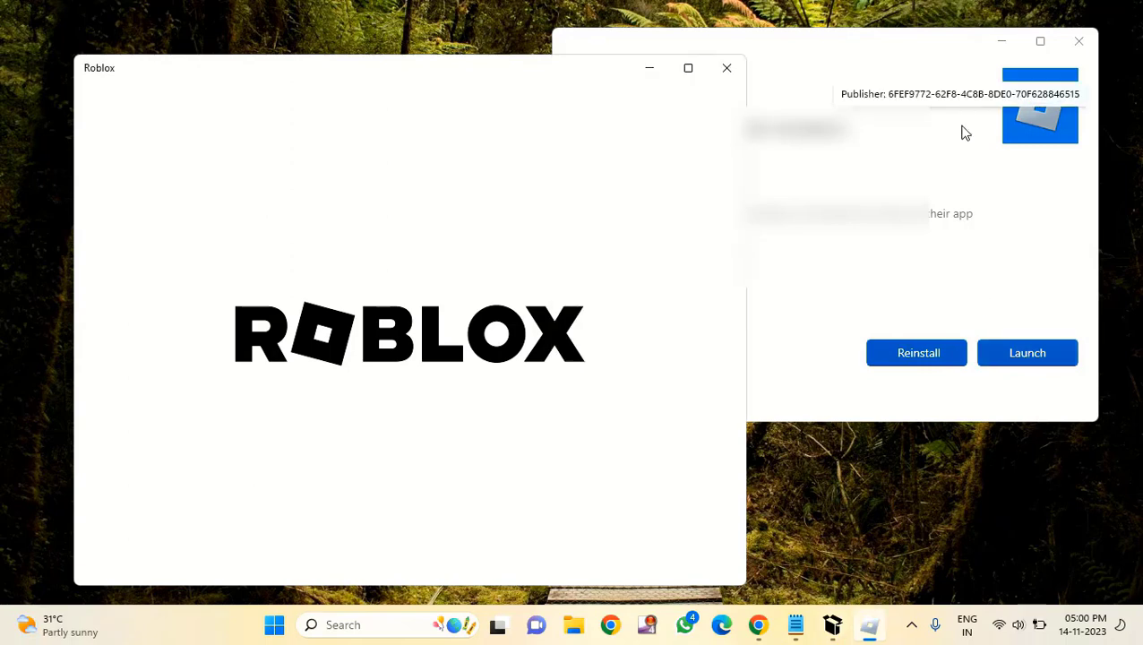
# Close the finished installer and choose Upgrade in Roblox's Update Required dialog
pyautogui.click(1026, 352)
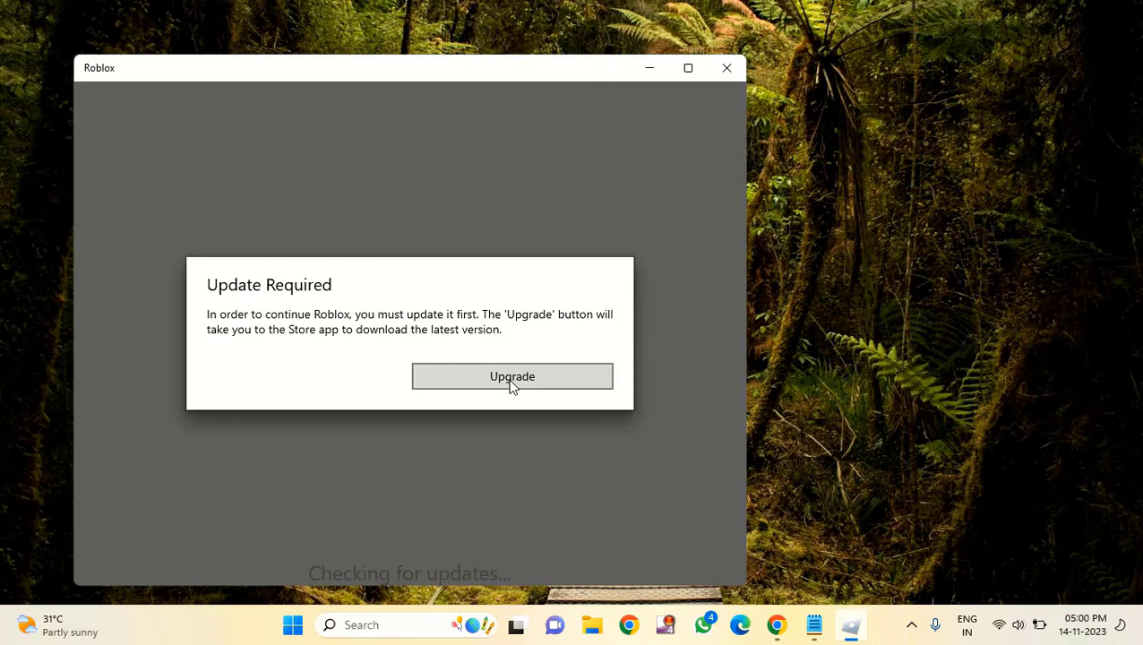
pyautogui.click(513, 375)
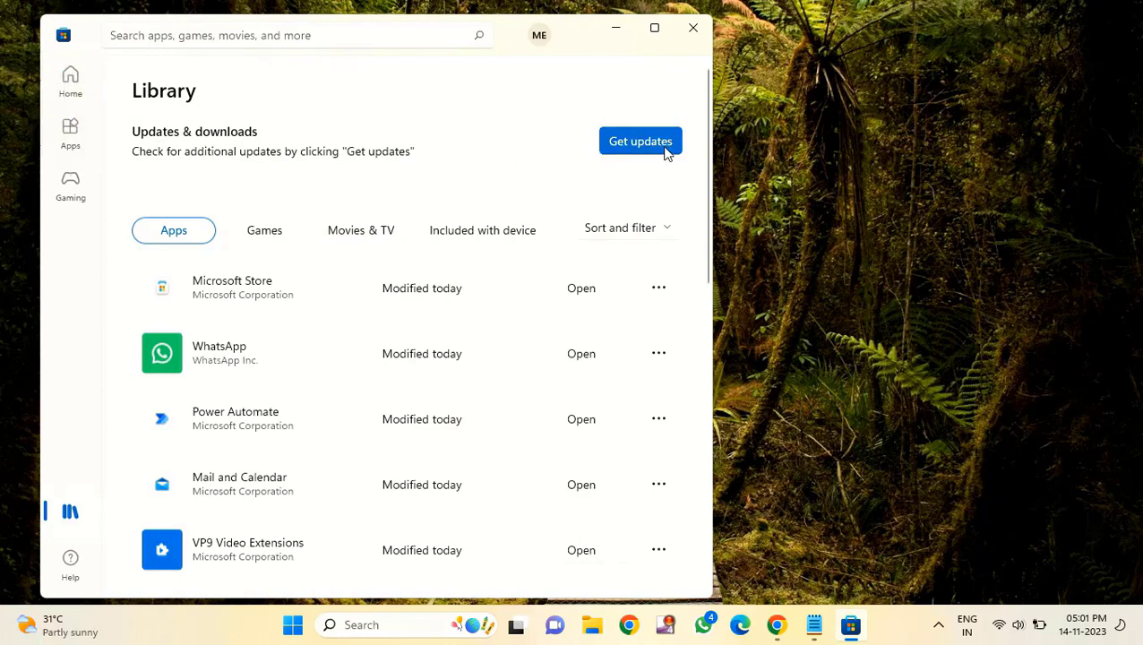
# Repeat Get updates in the Store Library until all apps are up to date, then close the Store
pyautogui.click(639, 140)
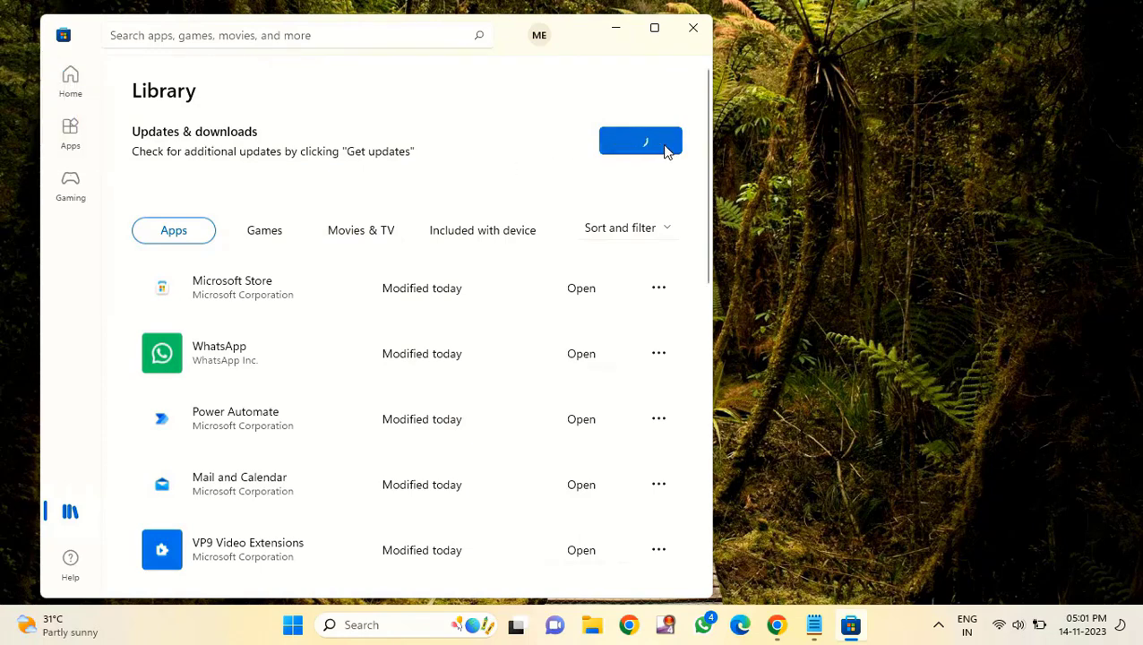
pyautogui.click(640, 141)
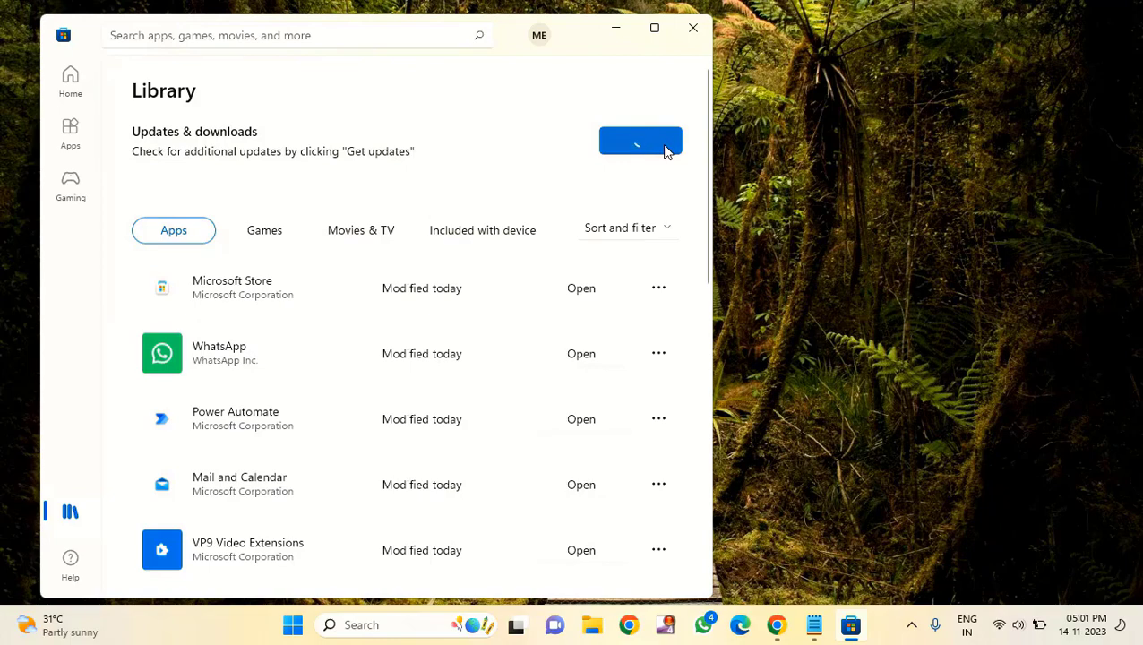
pyautogui.click(640, 141)
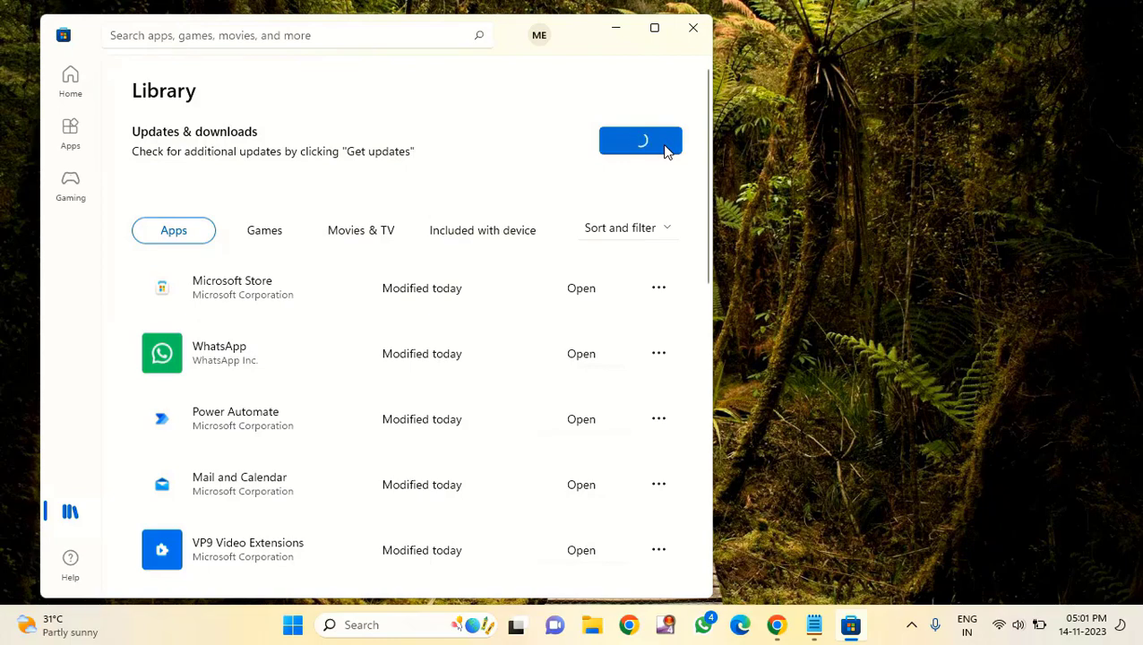
pyautogui.click(641, 141)
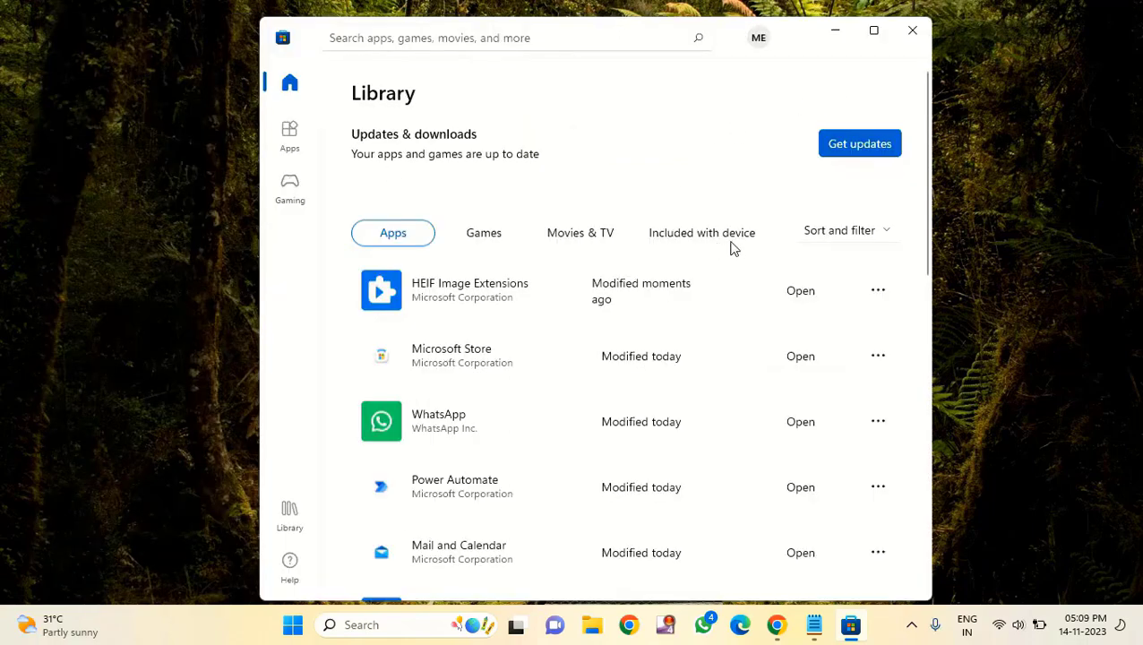
pyautogui.click(912, 29)
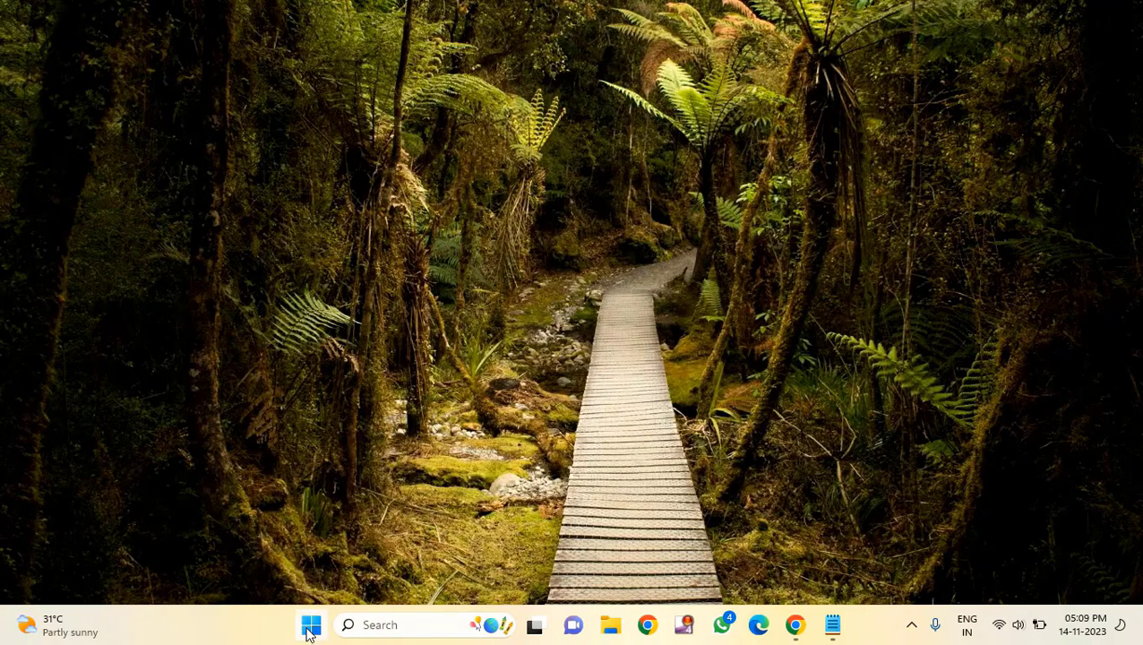
# Search 'rob' in the Start menu and launch Roblox from Recommended
pyautogui.click(310, 625)
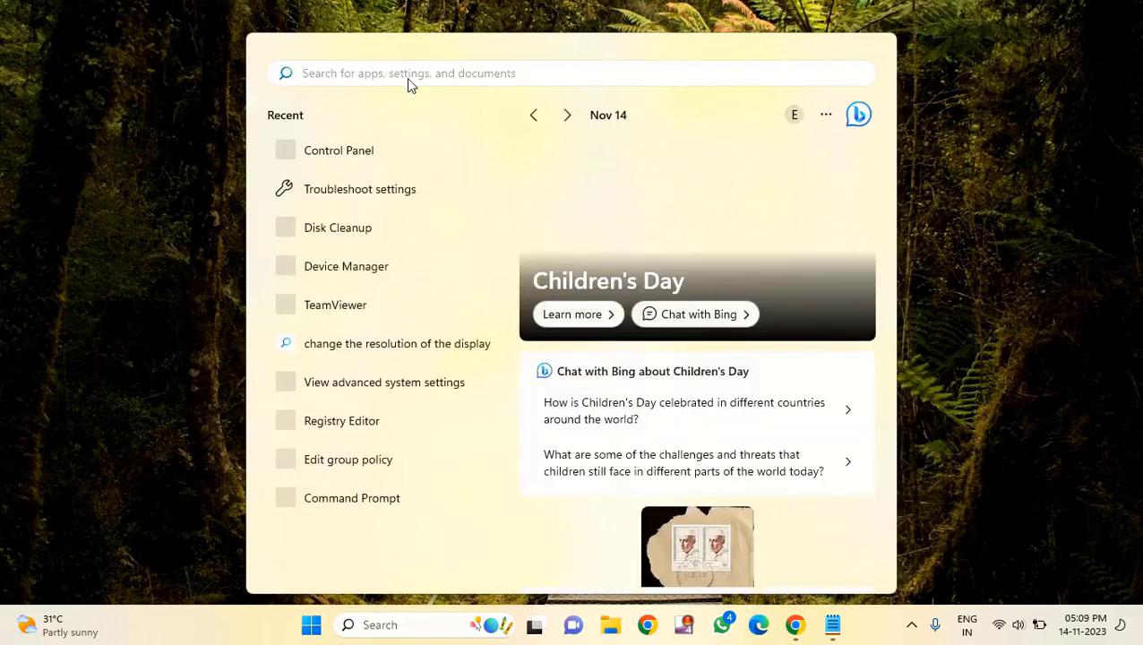
pyautogui.write('rob')
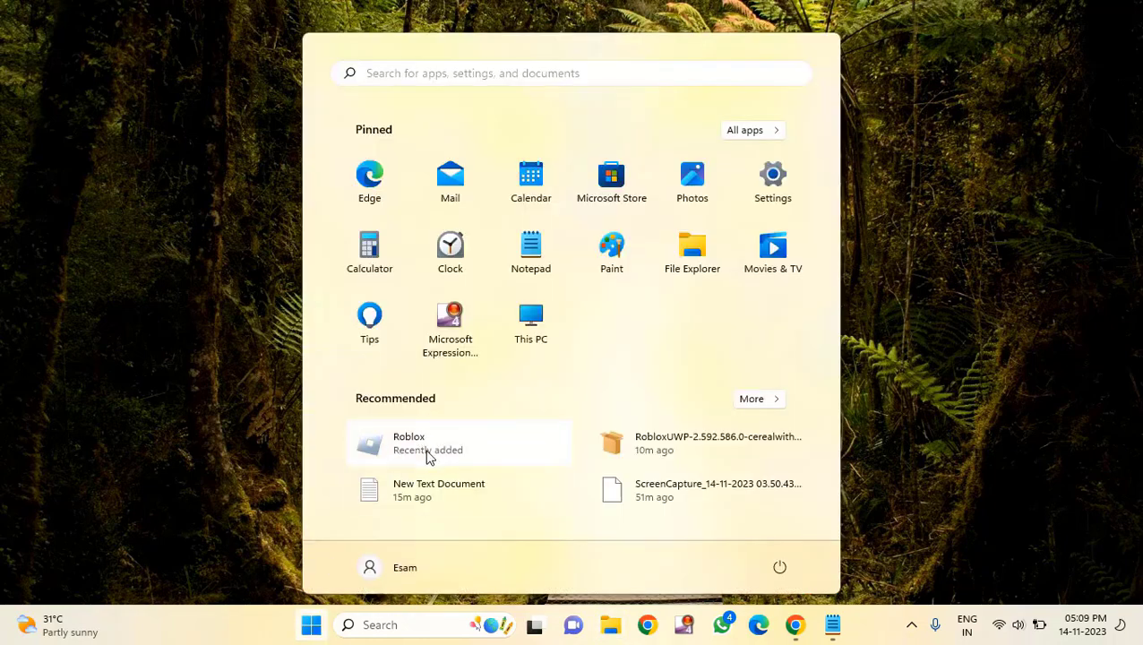
pyautogui.click(408, 443)
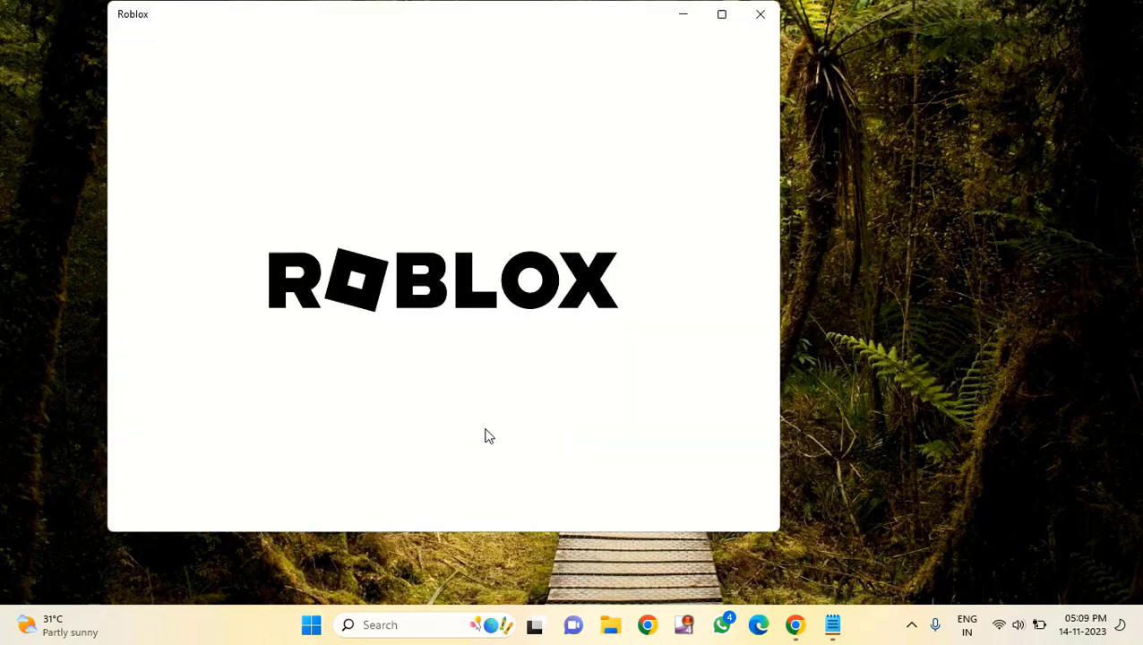